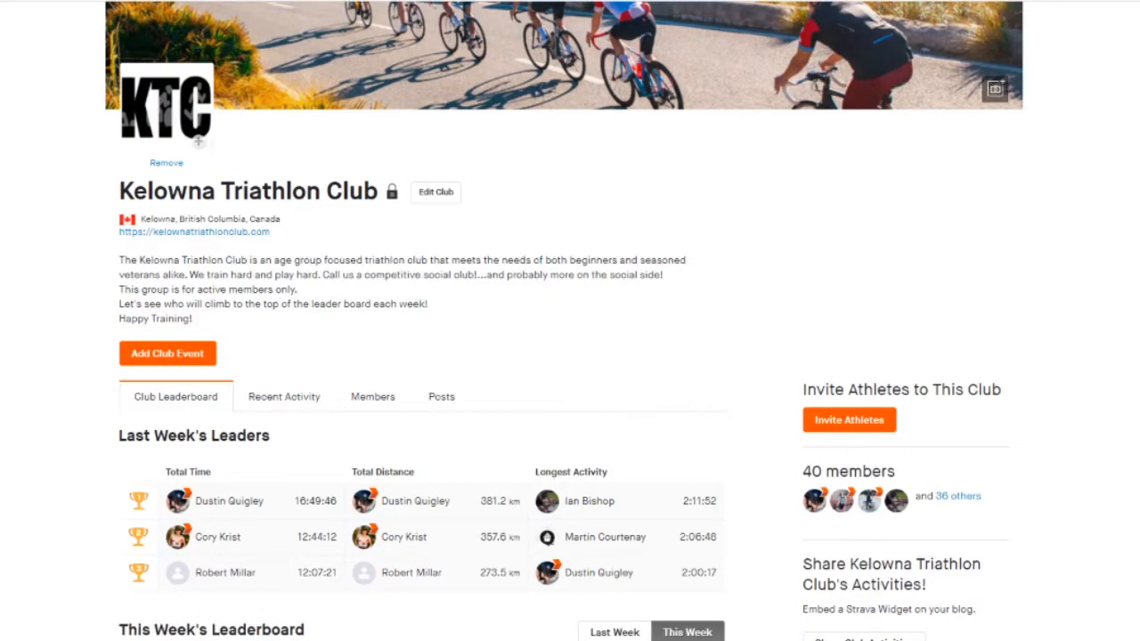
{"action": "scroll", "scroll_direction": "down", "scroll_amount": 3}
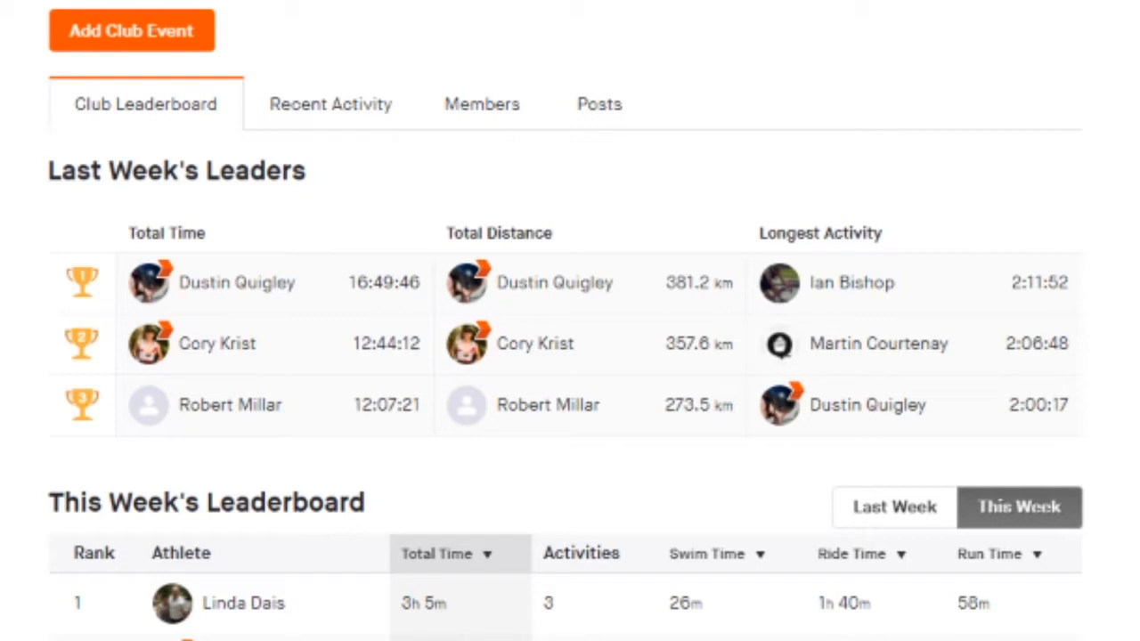
{"action": "mouse_move", "coordinate": [301, 413]}
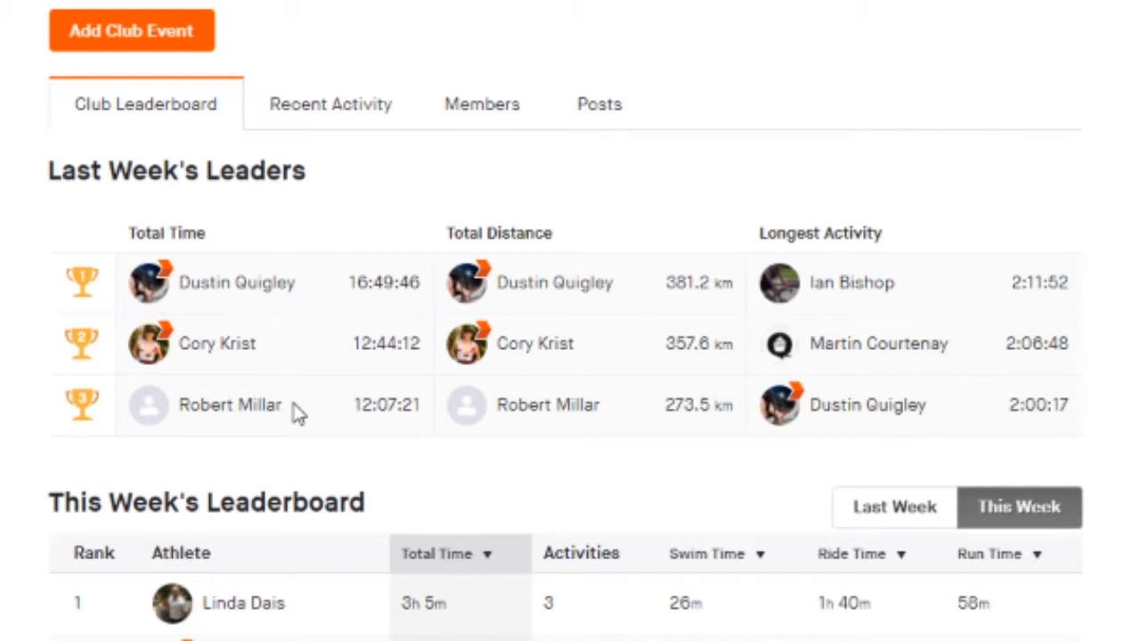
{"action": "mouse_move", "coordinate": [608, 309]}
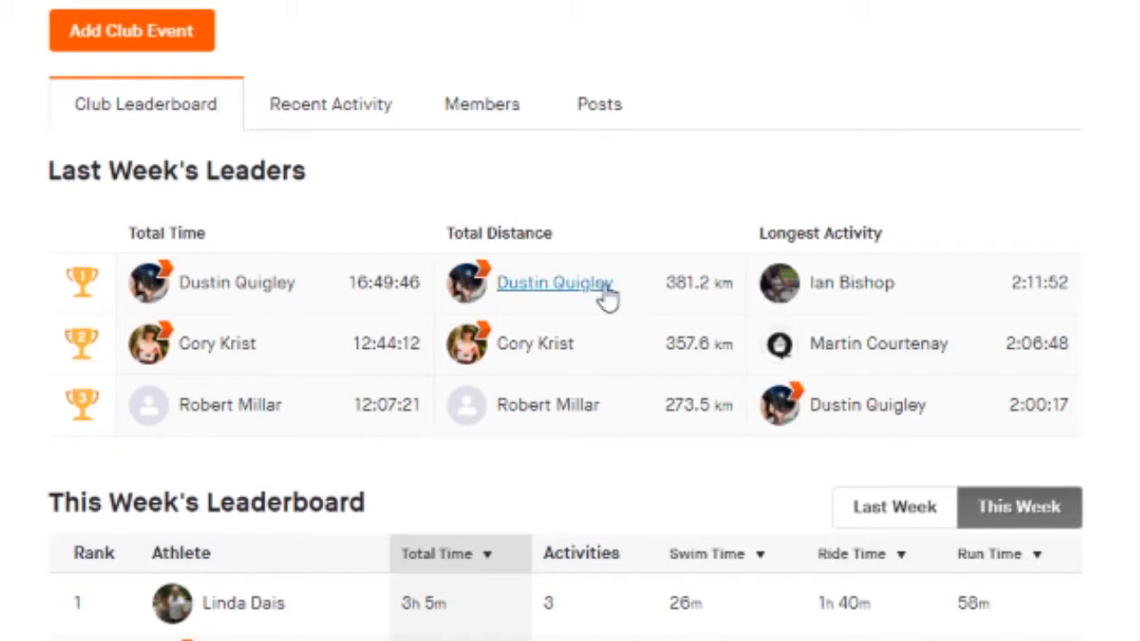
{"action": "mouse_move", "coordinate": [617, 294]}
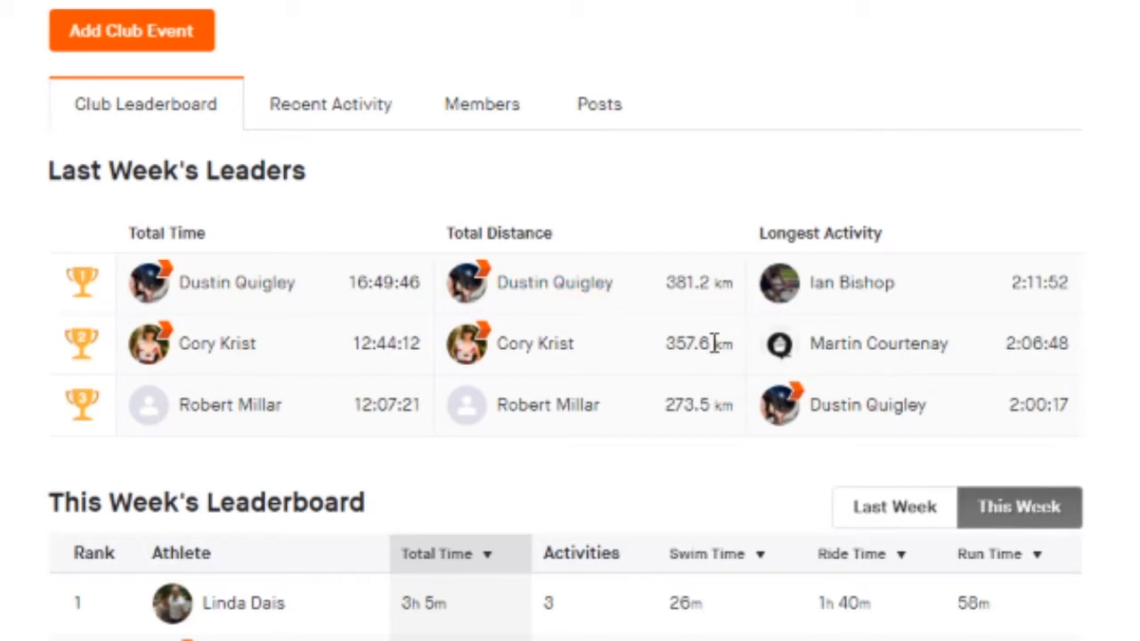
{"action": "mouse_move", "coordinate": [637, 457]}
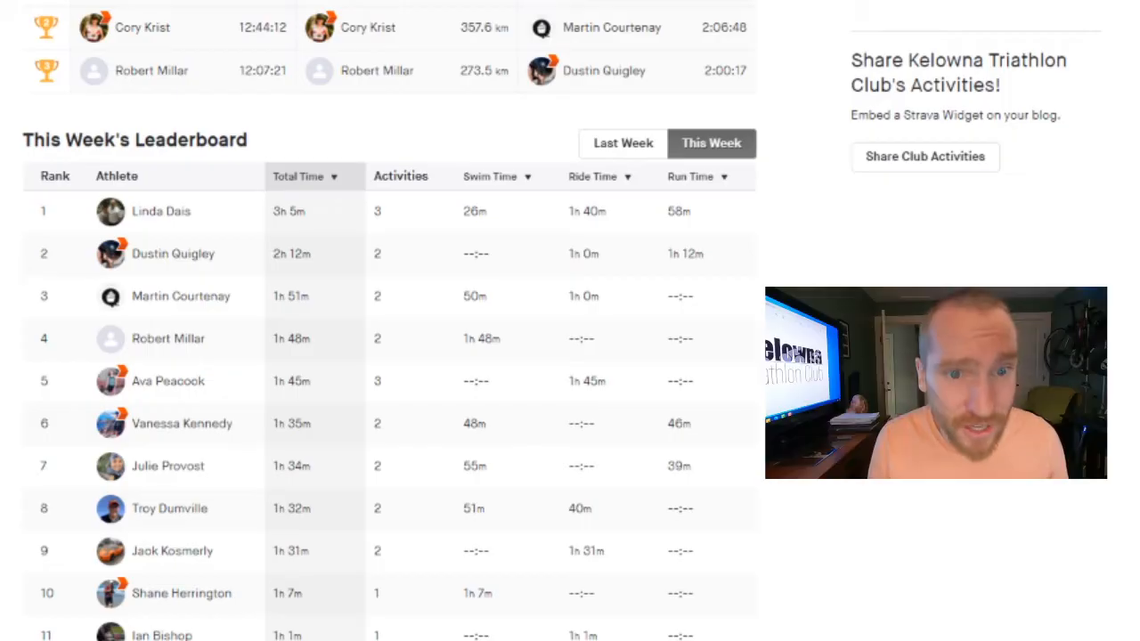
{"action": "mouse_move", "coordinate": [239, 234]}
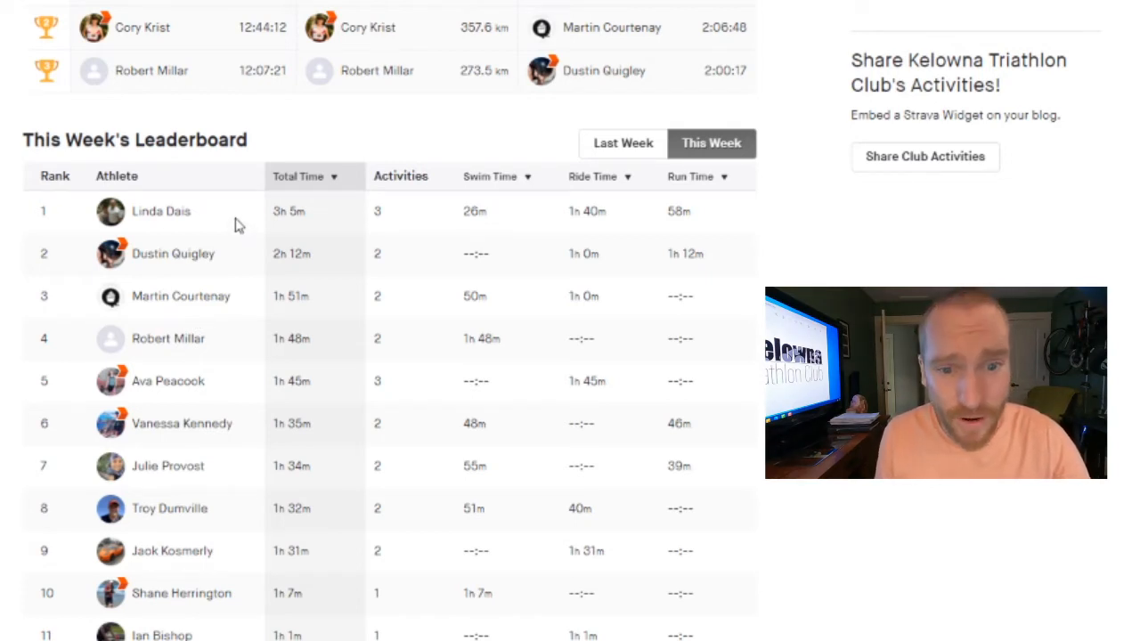
{"action": "mouse_move", "coordinate": [232, 259]}
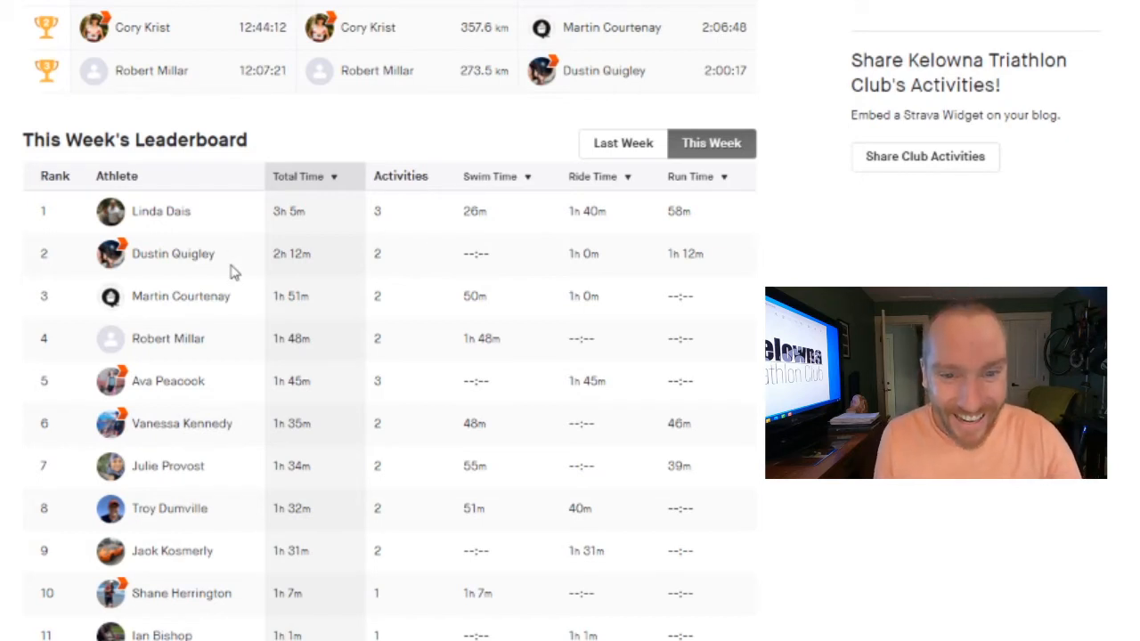
{"action": "mouse_move", "coordinate": [225, 406]}
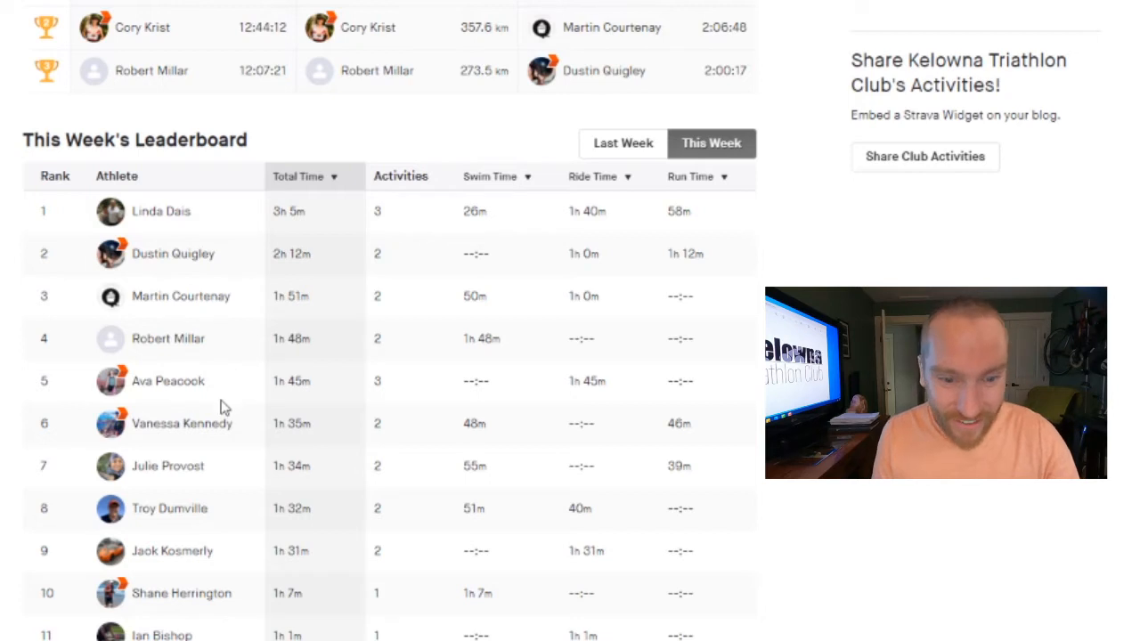
{"action": "scroll", "scroll_direction": "down", "scroll_amount": 3}
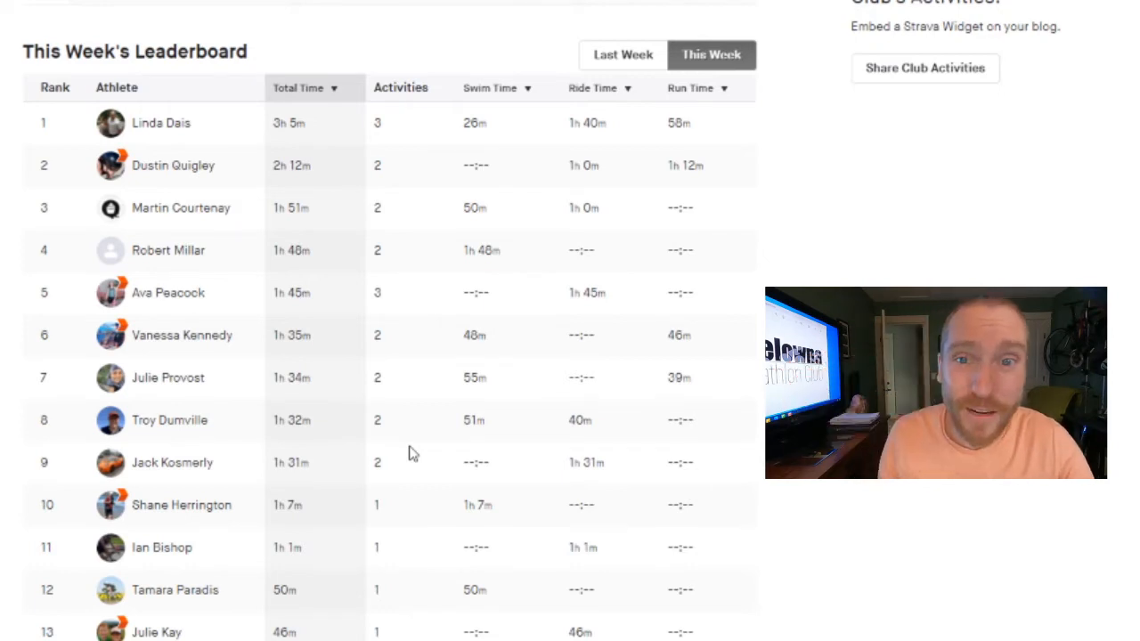
{"action": "scroll", "scroll_direction": "up", "scroll_amount": 3}
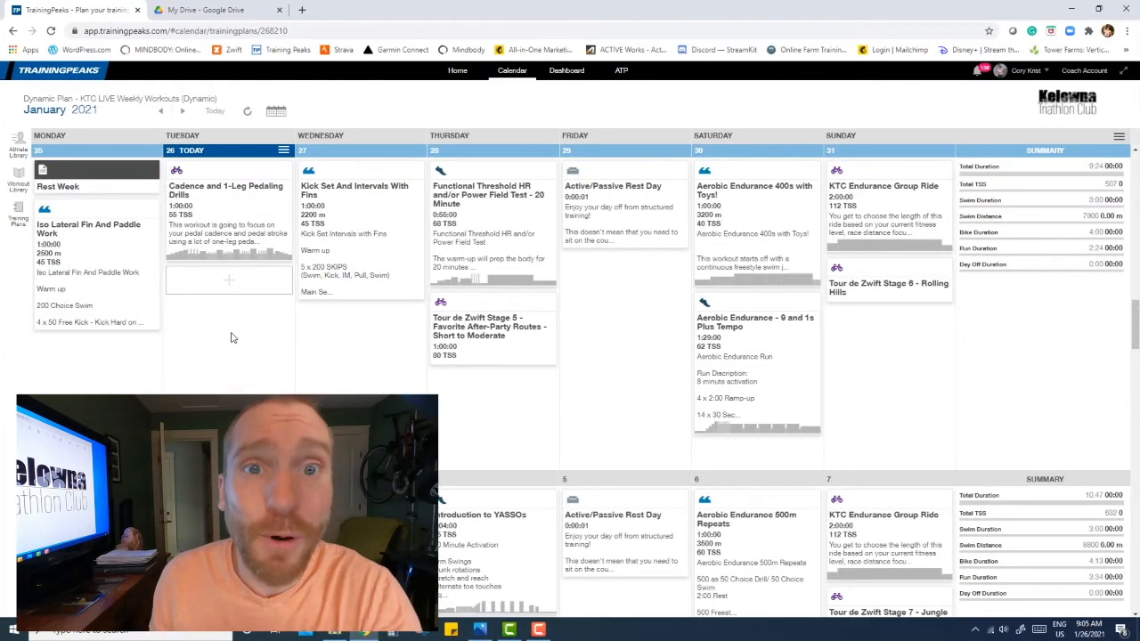
{"action": "mouse_move", "coordinate": [244, 352]}
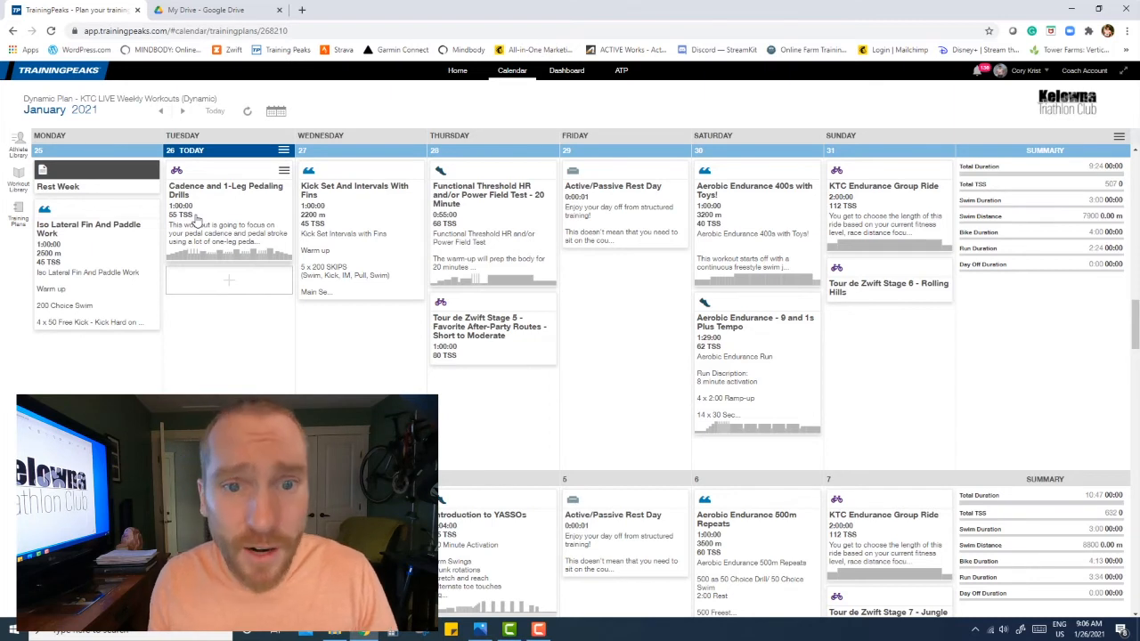
{"action": "mouse_move", "coordinate": [338, 252]}
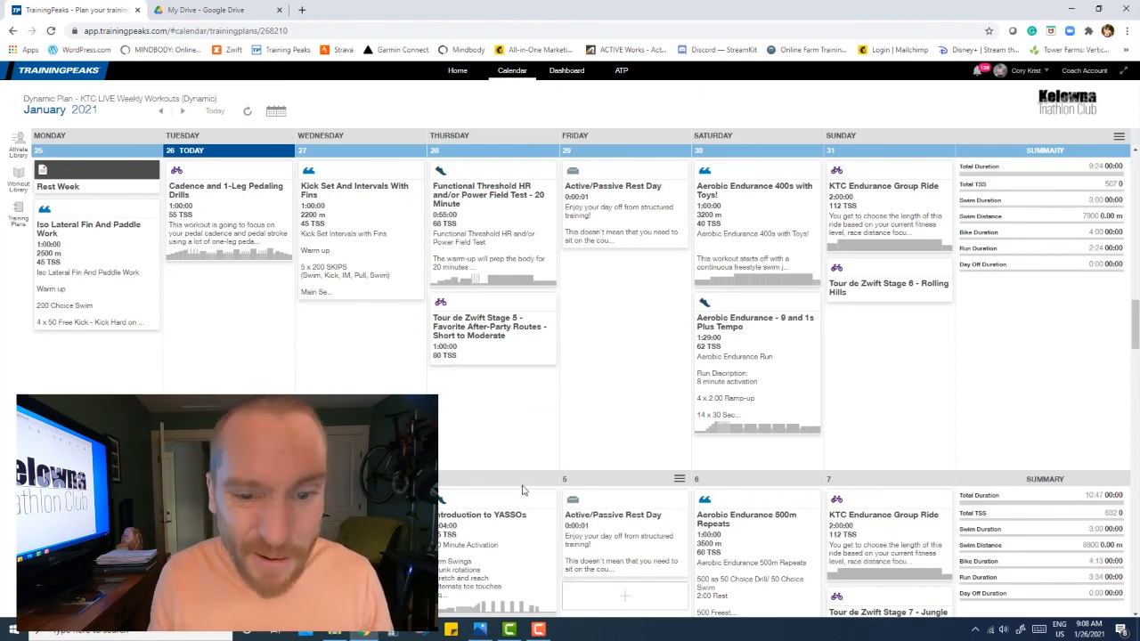
{"action": "scroll", "scroll_direction": "down", "scroll_amount": 3}
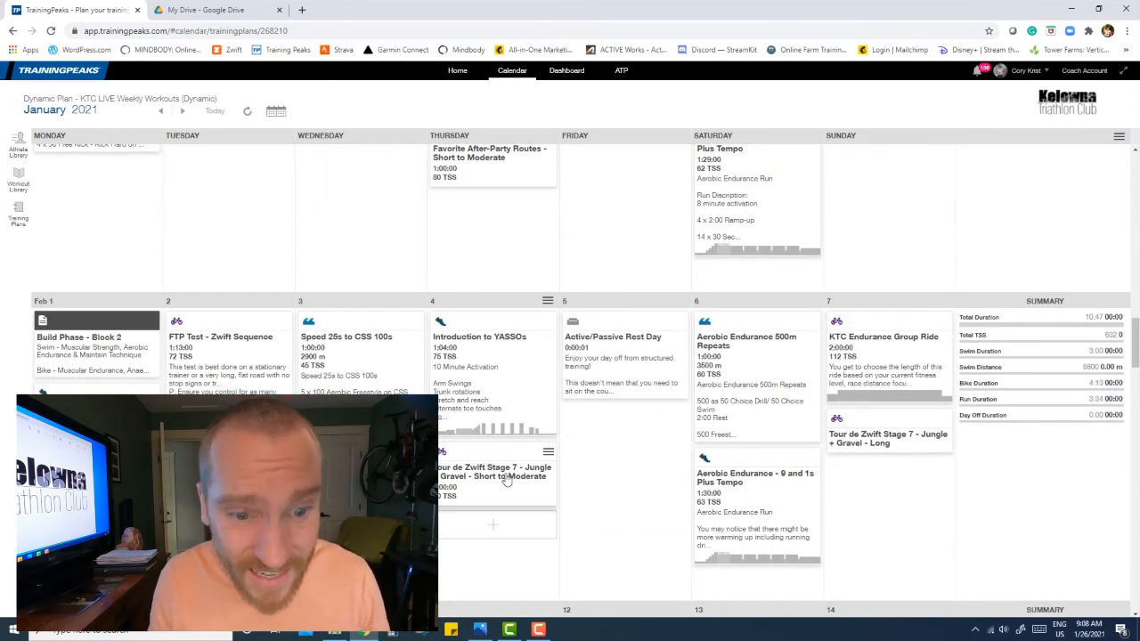
{"action": "scroll", "scroll_direction": "down", "scroll_amount": 3}
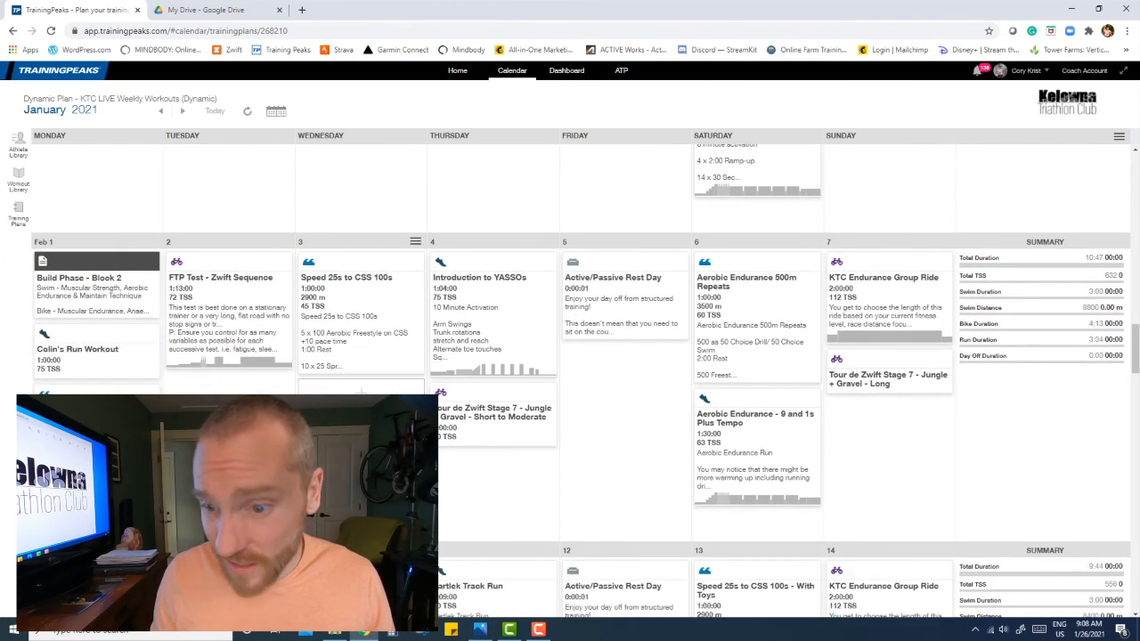
{"action": "scroll", "scroll_direction": "down", "scroll_amount": 3}
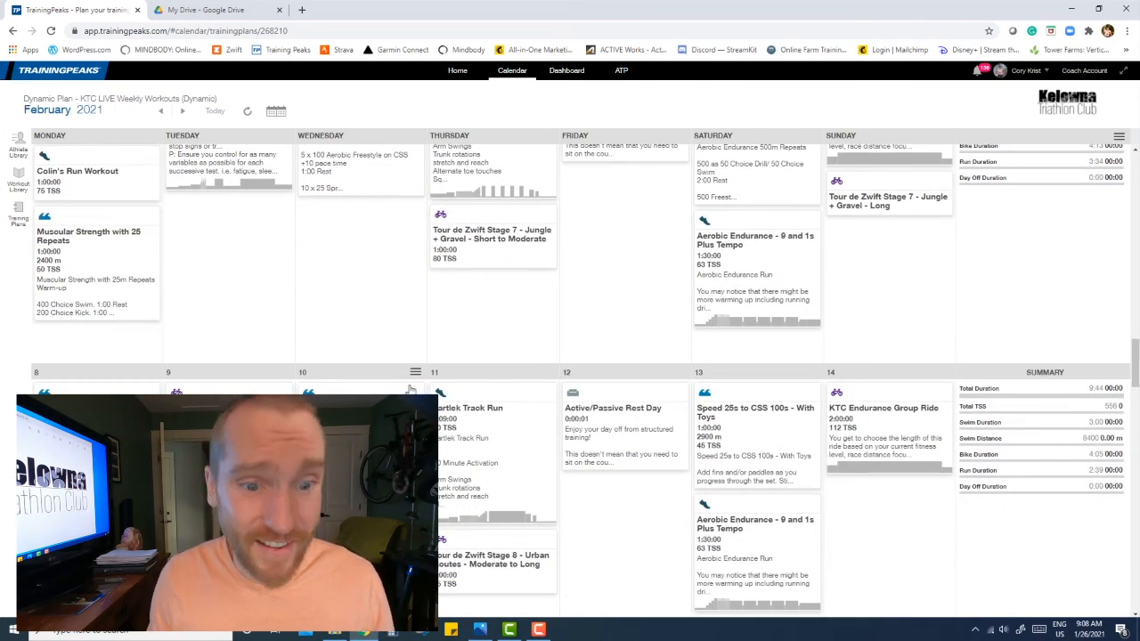
{"action": "scroll", "scroll_direction": "down", "scroll_amount": 3}
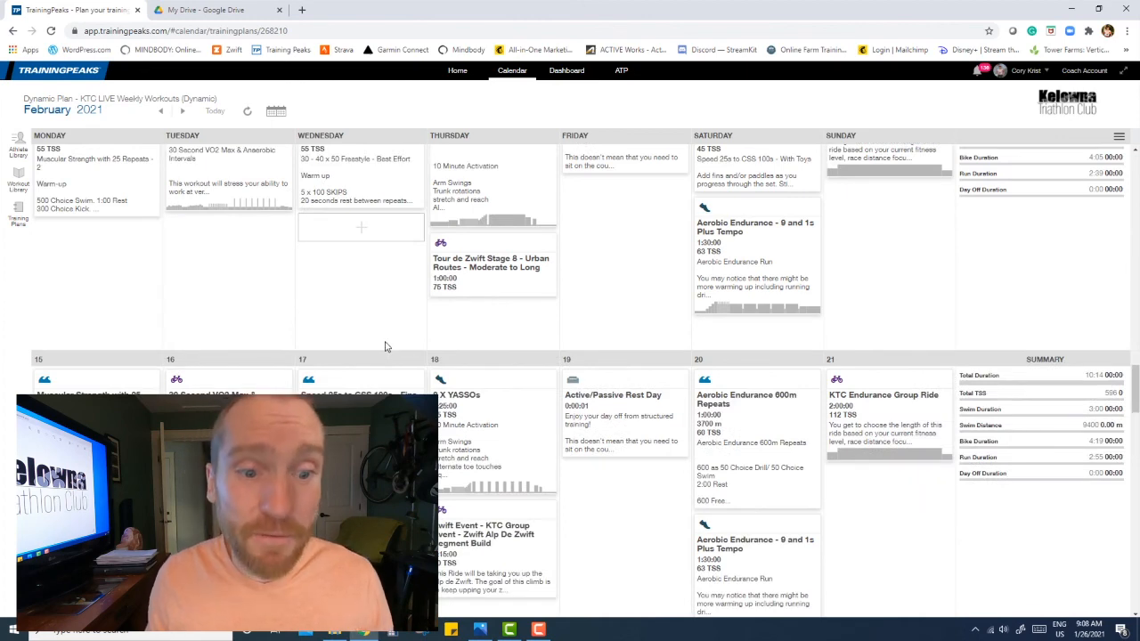
{"action": "scroll", "scroll_direction": "down", "scroll_amount": 3}
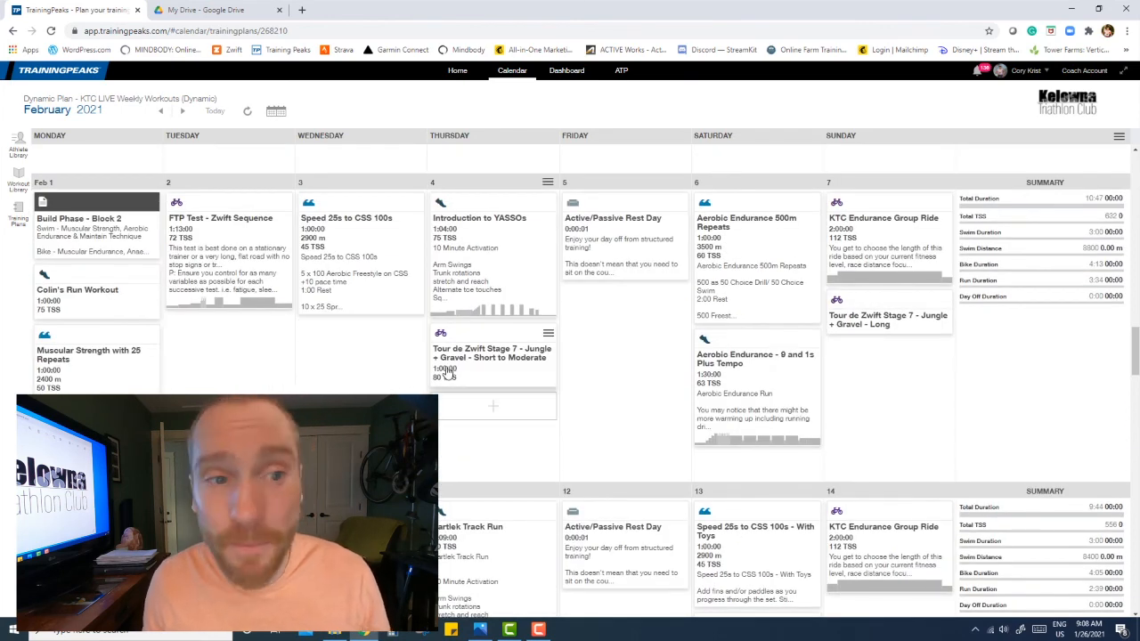
{"action": "scroll", "scroll_direction": "down", "scroll_amount": 3}
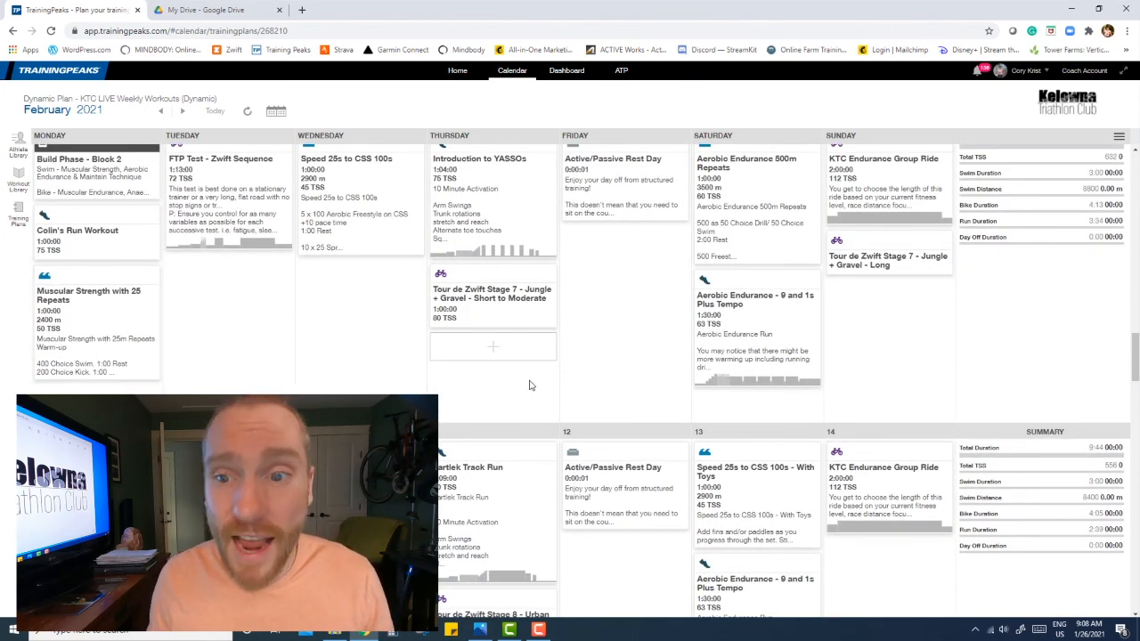